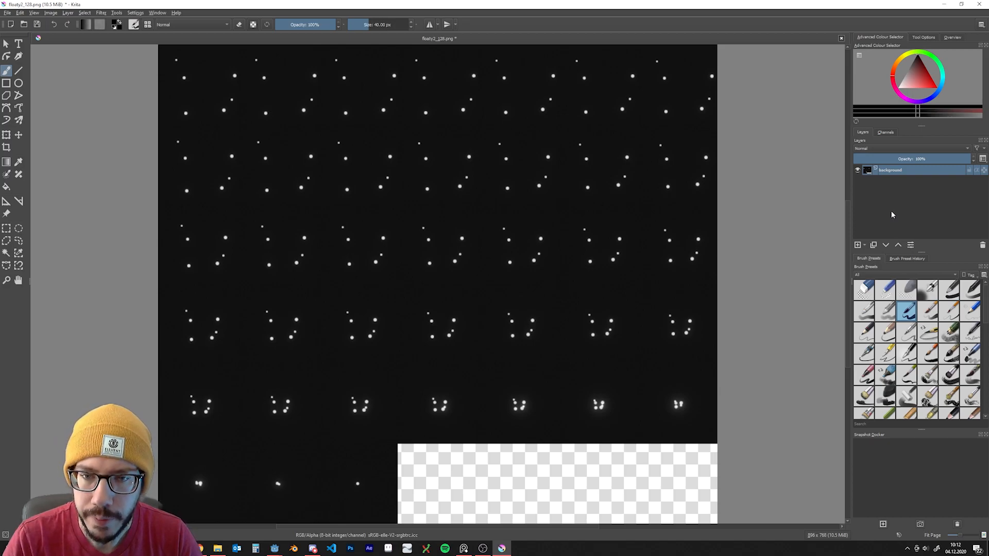
Apply Levels with the black input near 12 so the grey background turns black.
left_click(100, 13)
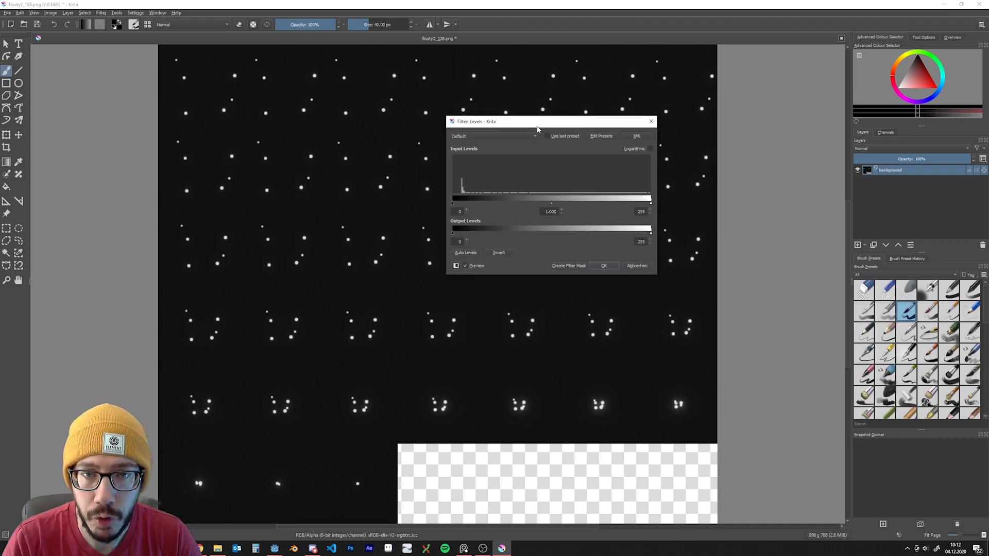
mouse_move(646, 175)
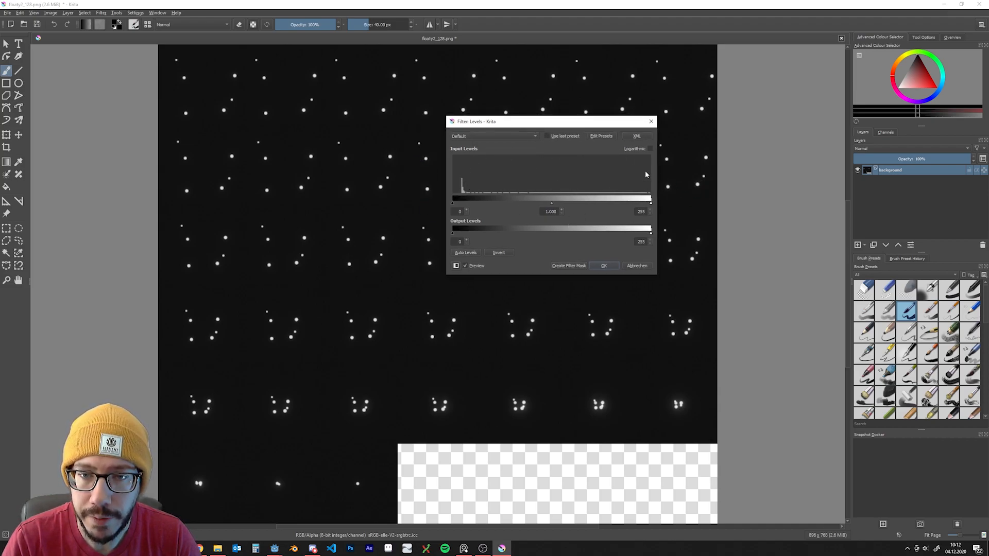
mouse_move(652, 202)
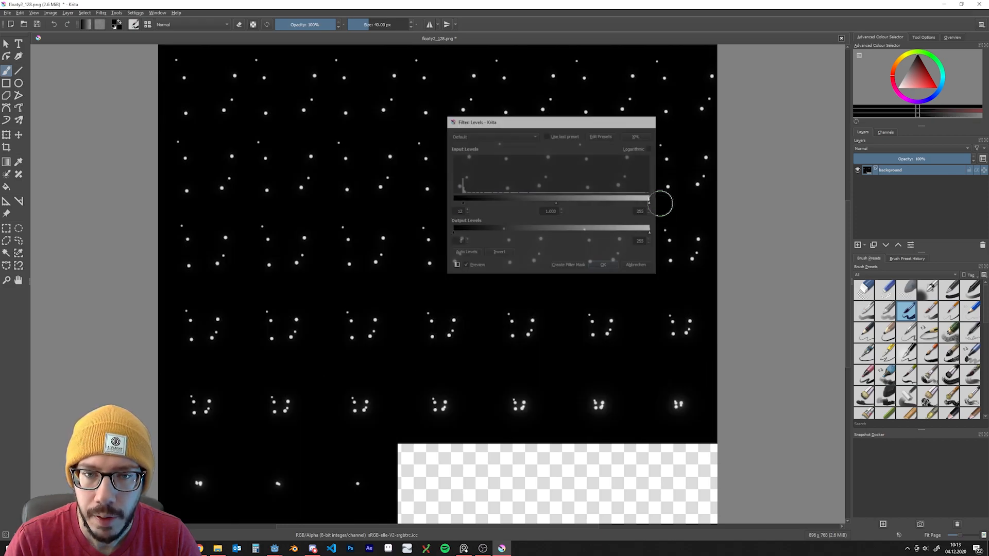
left_click(602, 264)
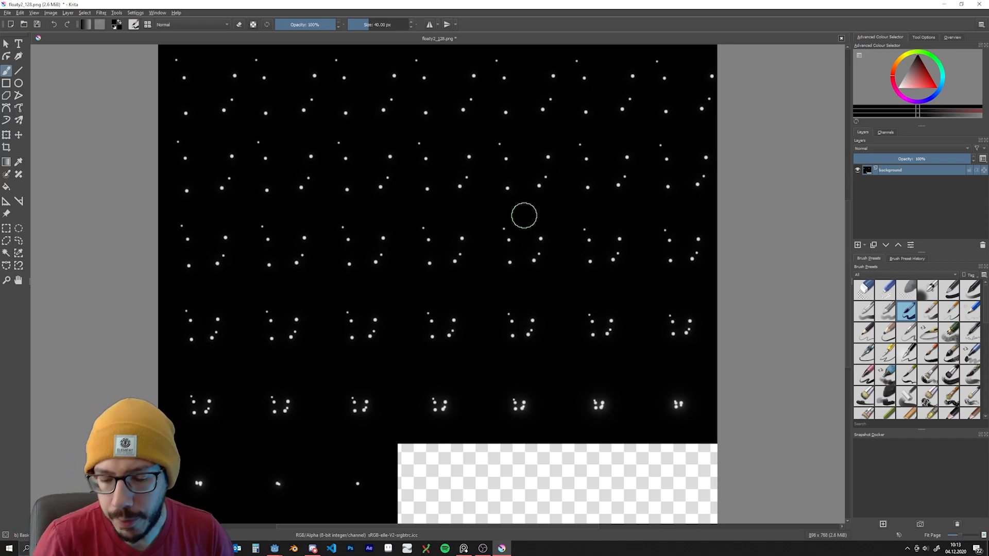
mouse_move(681, 221)
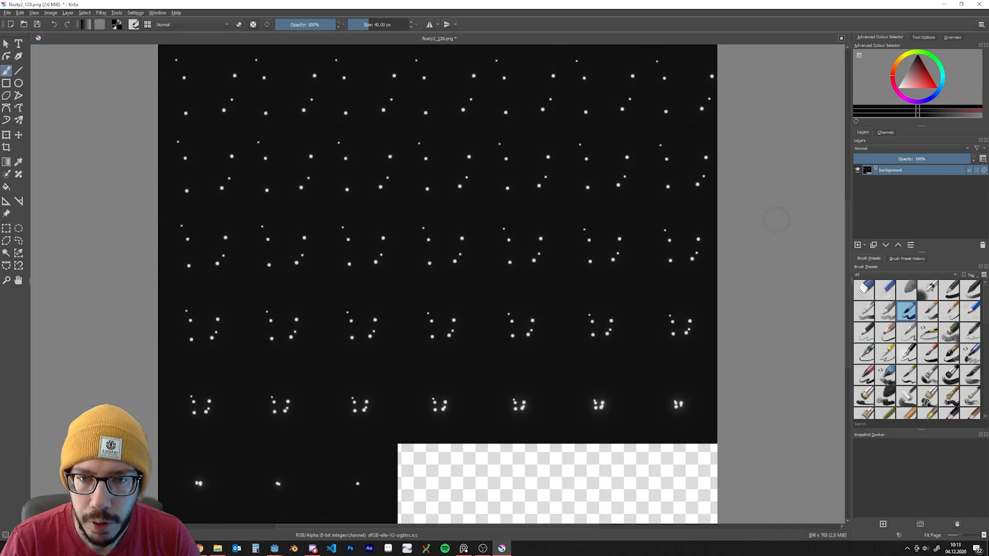
Add a Levels filter layer above the sprite sheet background.
left_click(857, 244)
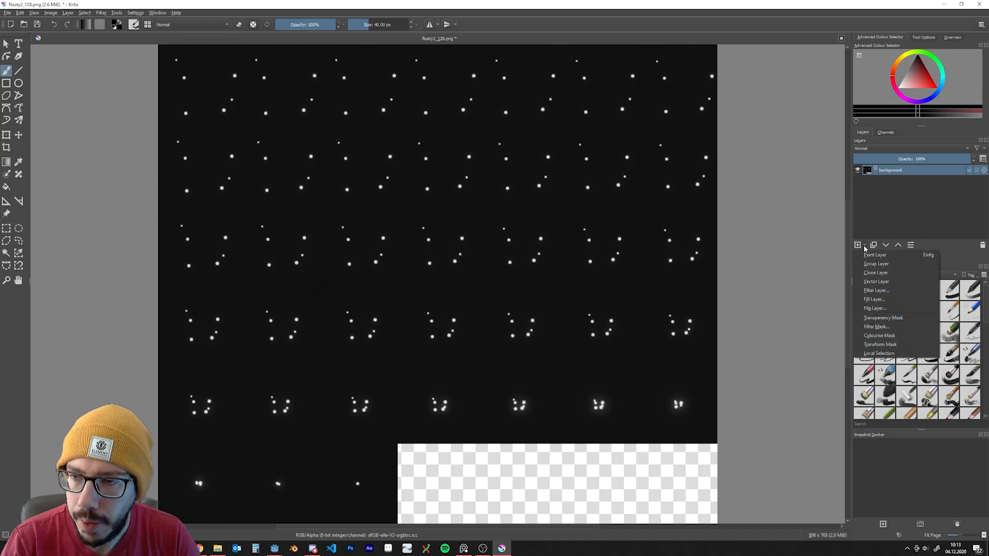
mouse_move(876, 264)
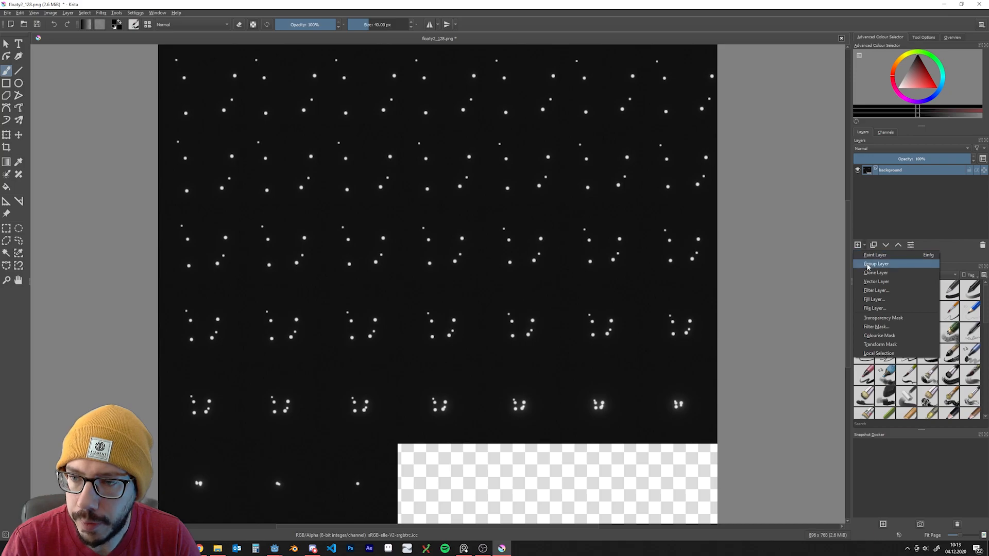
left_click(876, 290)
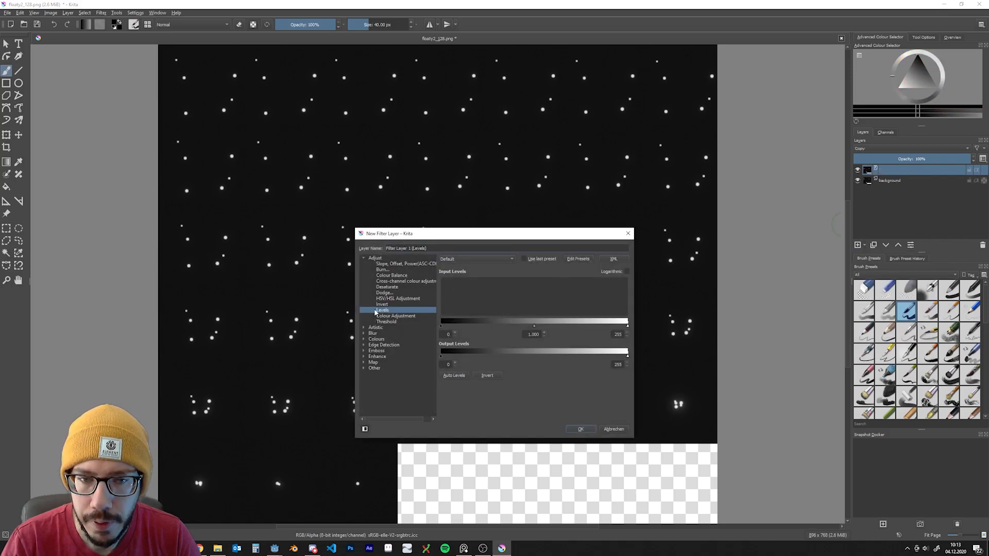
mouse_move(570, 430)
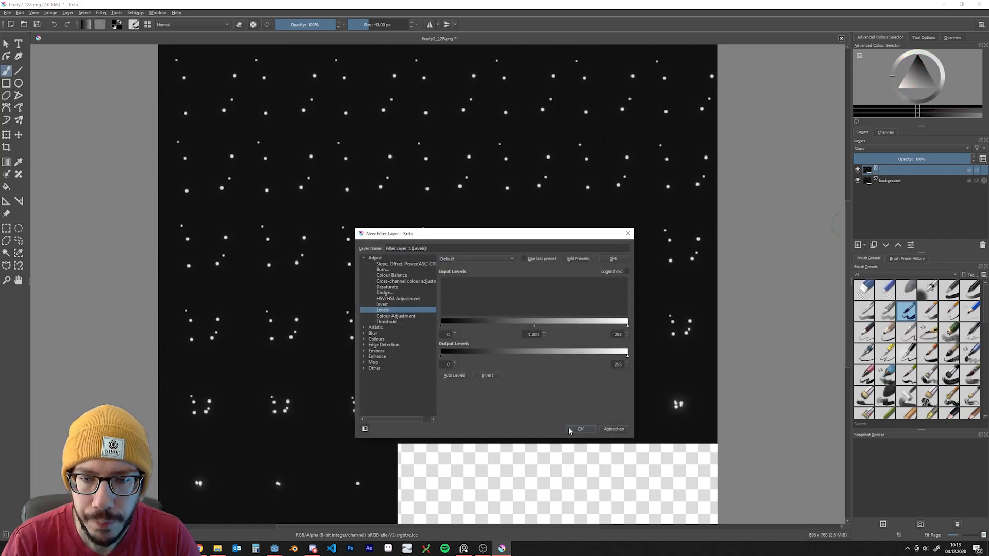
left_click(579, 429)
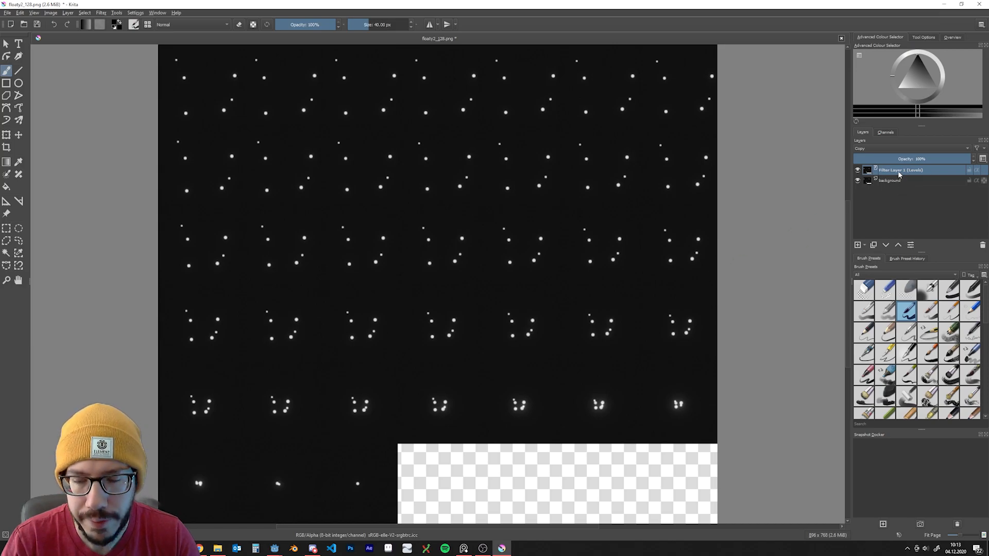
Set the filter layer's input levels to 12/204, then toggle its visibility to compare.
right_click(899, 170)
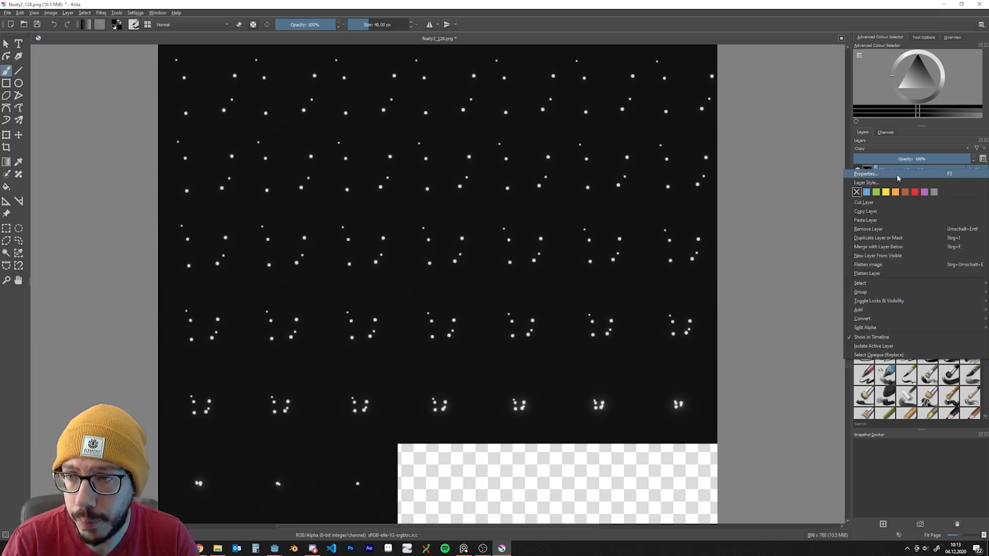
left_click(865, 173)
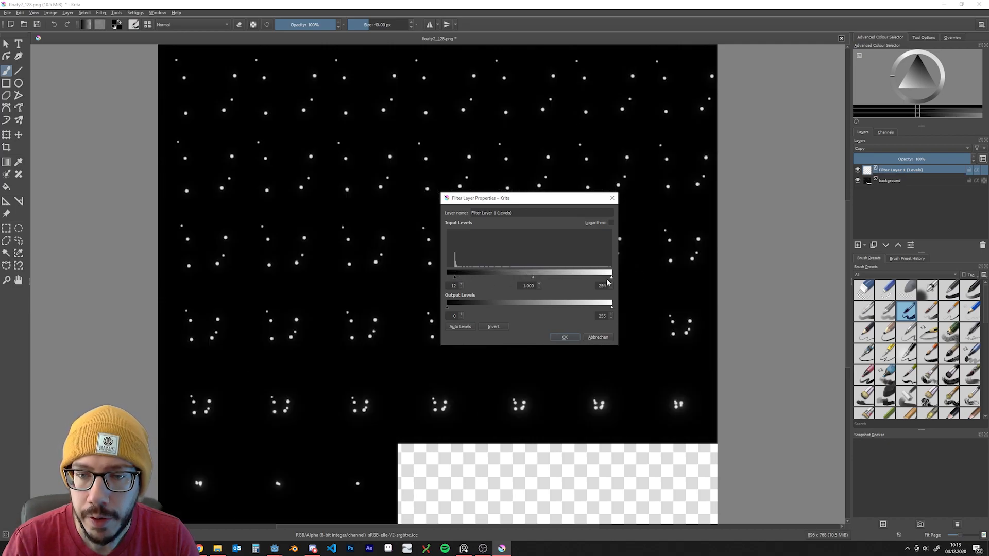
left_click(563, 337)
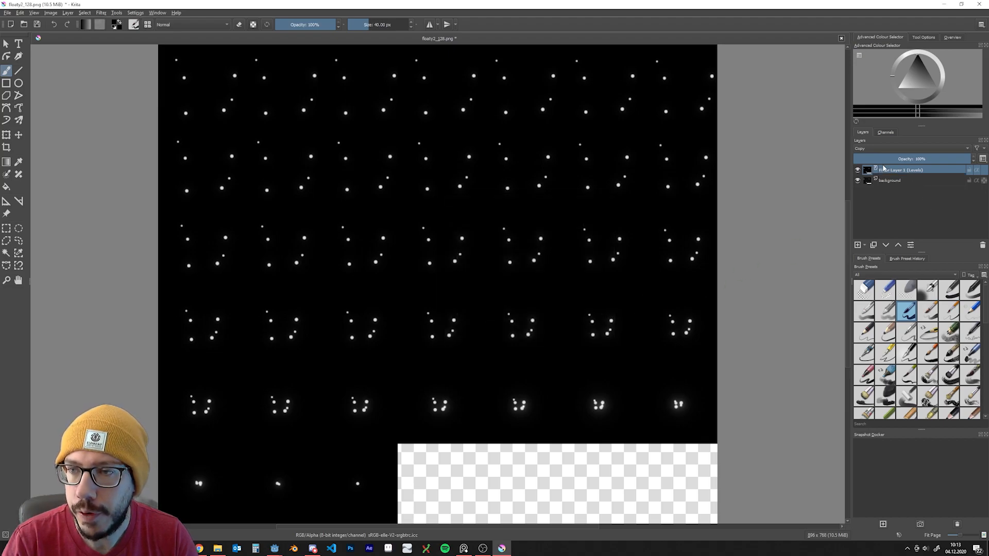
left_click(857, 171)
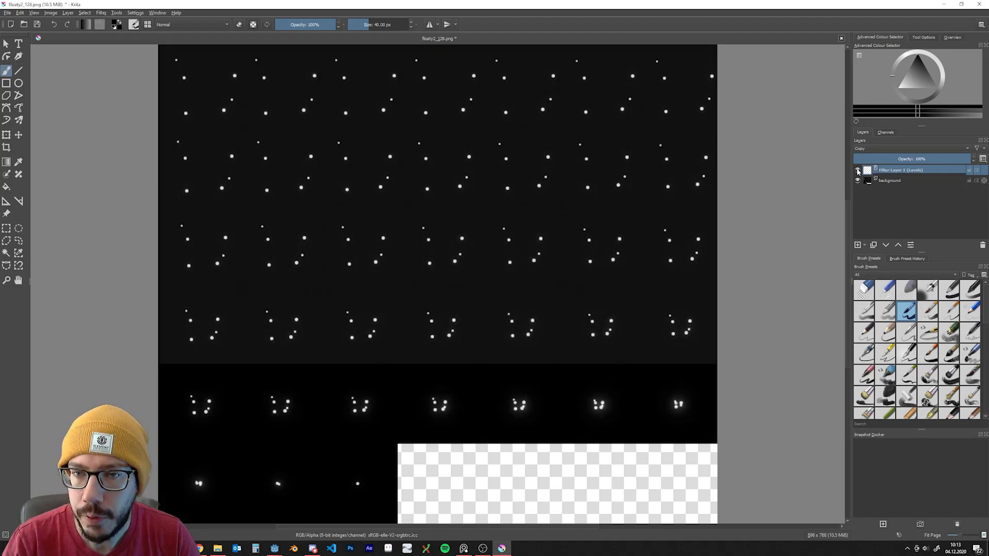
left_click(857, 171)
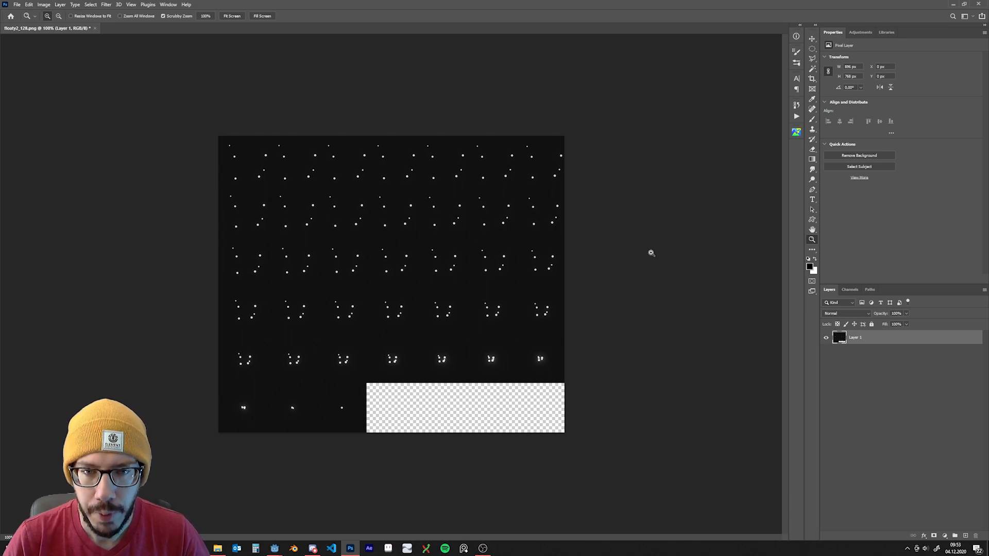
mouse_move(402, 245)
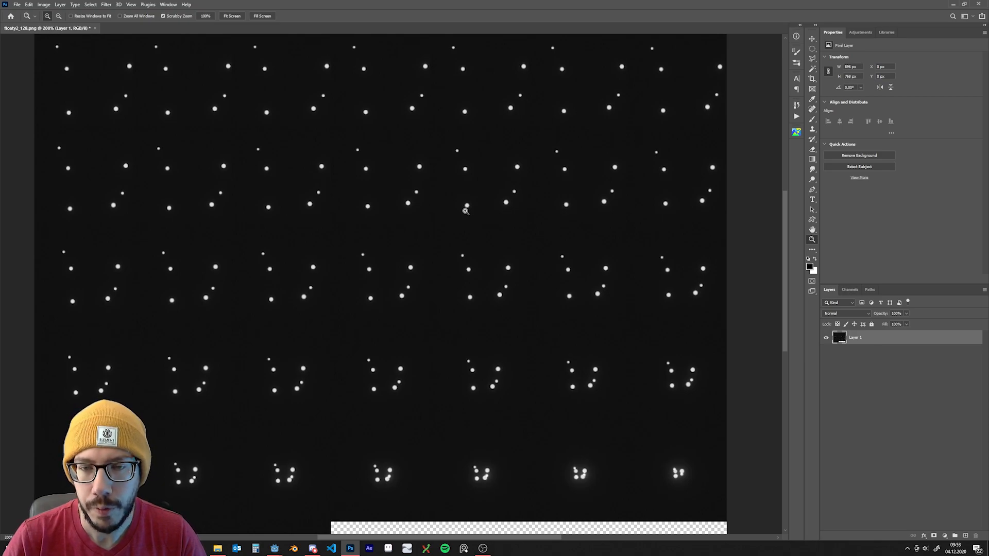
mouse_move(446, 228)
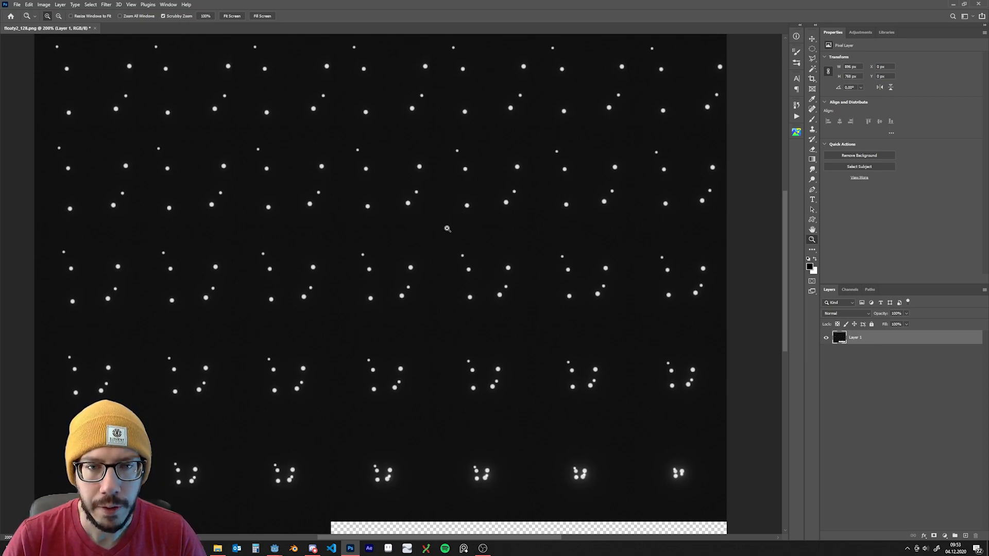
mouse_move(438, 229)
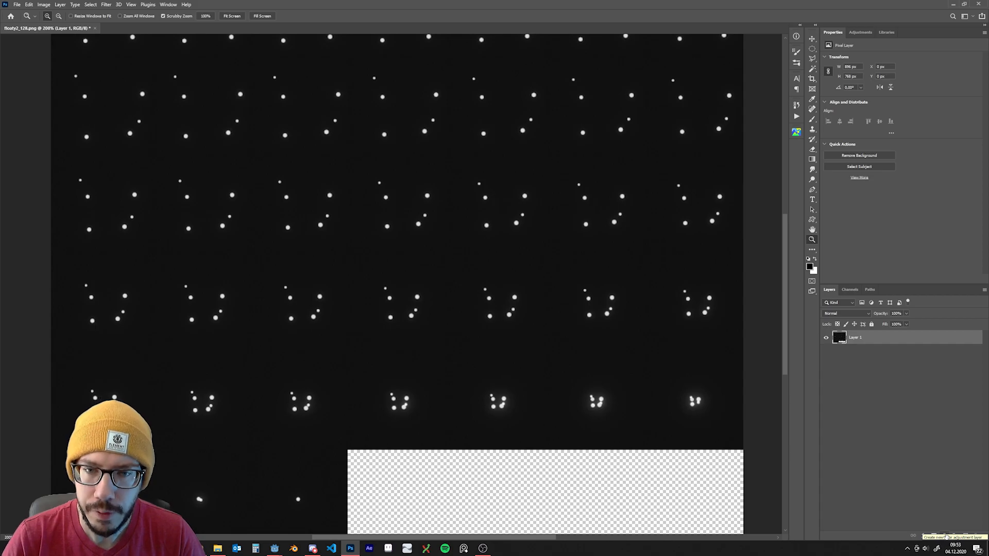
Add a Levels adjustment layer darkening the background to black, then flatten the image.
left_click(913, 536)
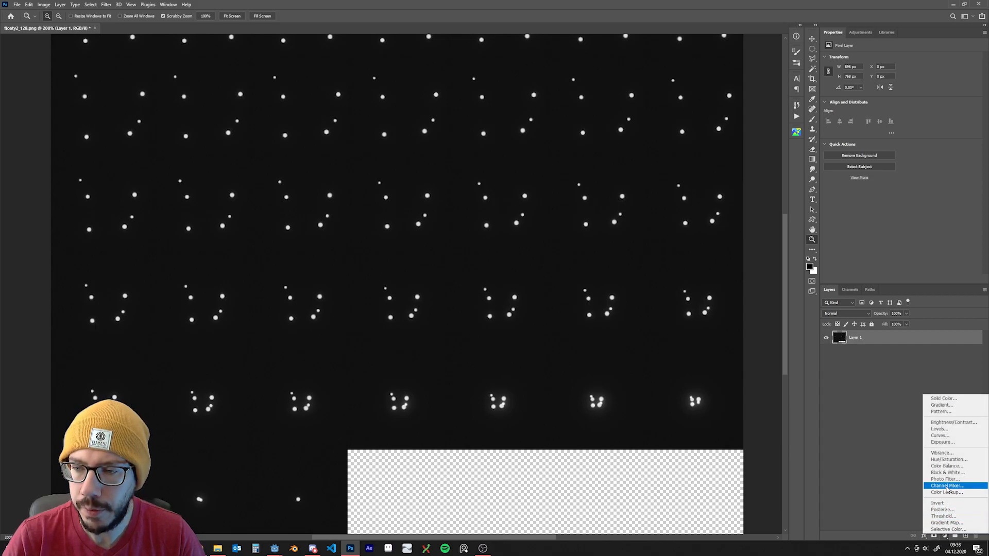
mouse_move(939, 429)
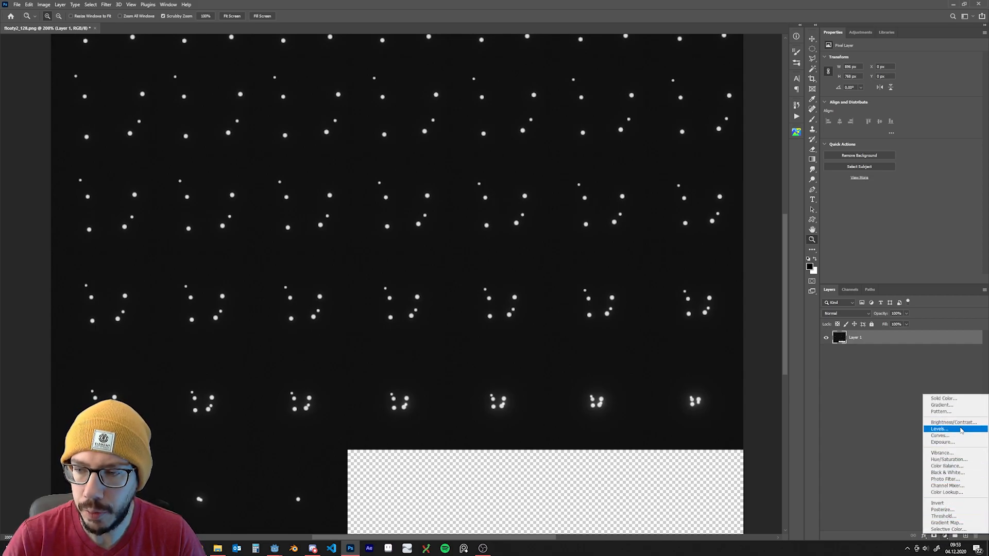
left_click(939, 429)
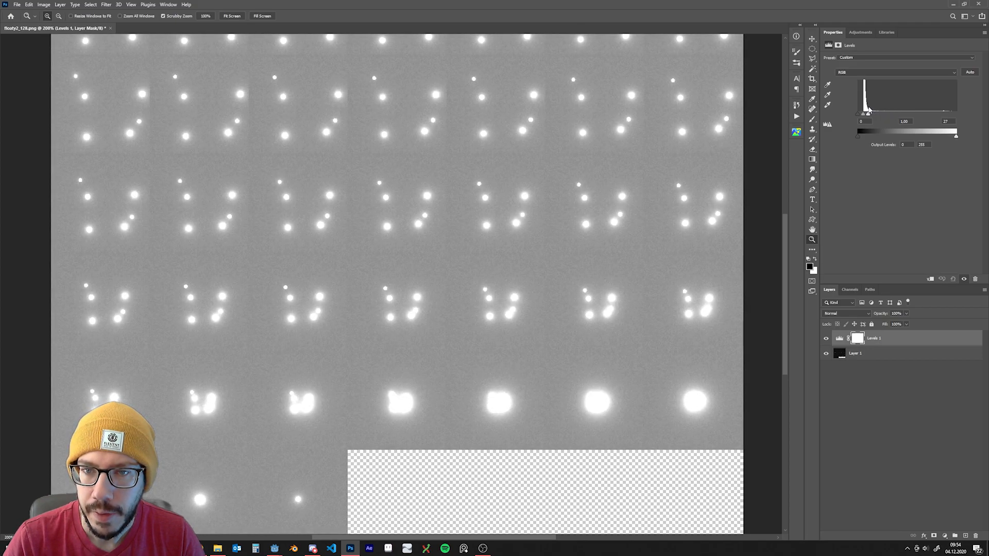
left_click_drag(870, 109, 872, 109)
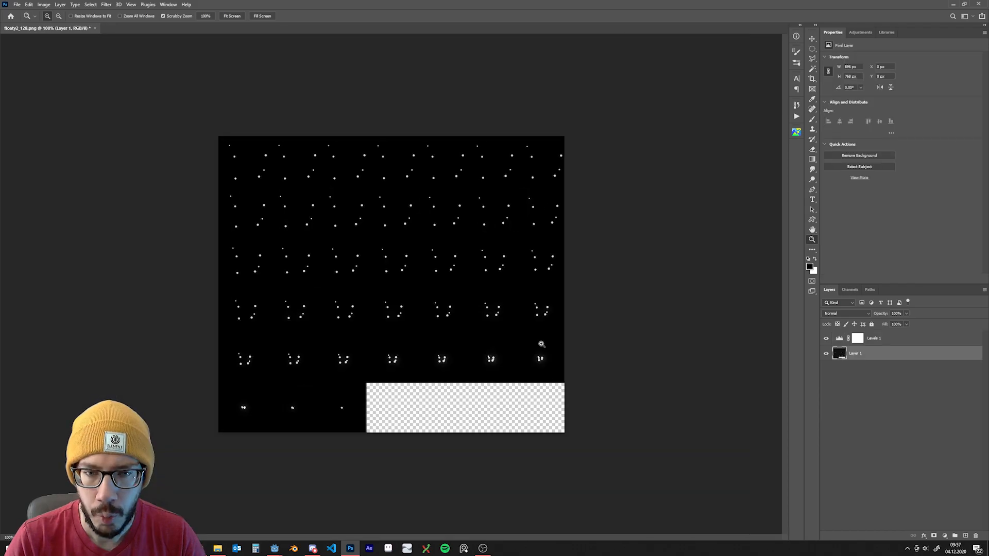
mouse_move(497, 365)
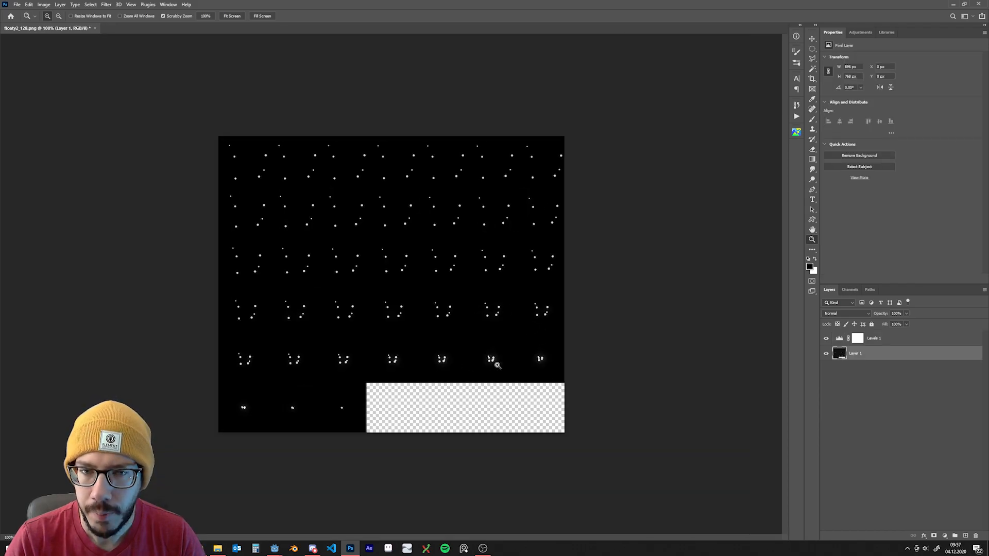
right_click(873, 338)
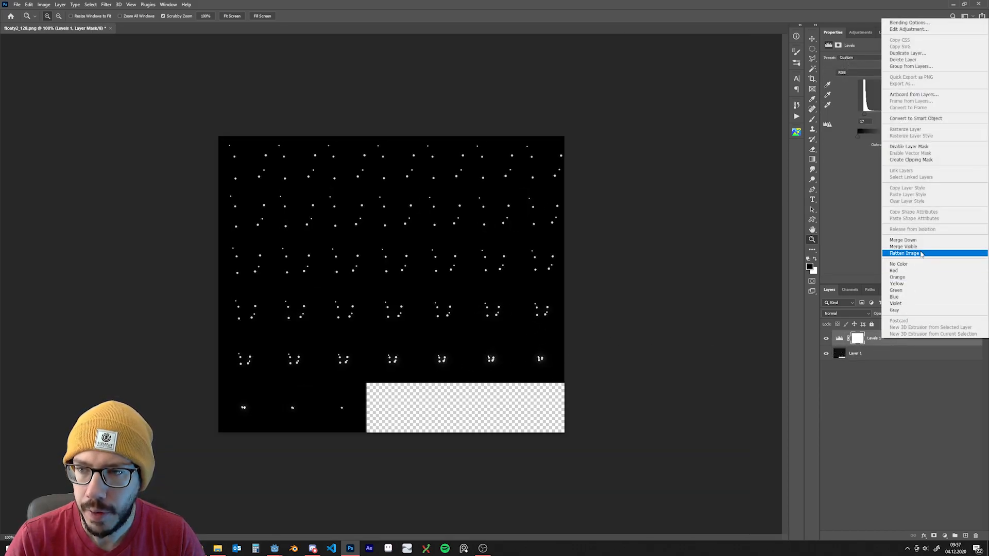
left_click(903, 253)
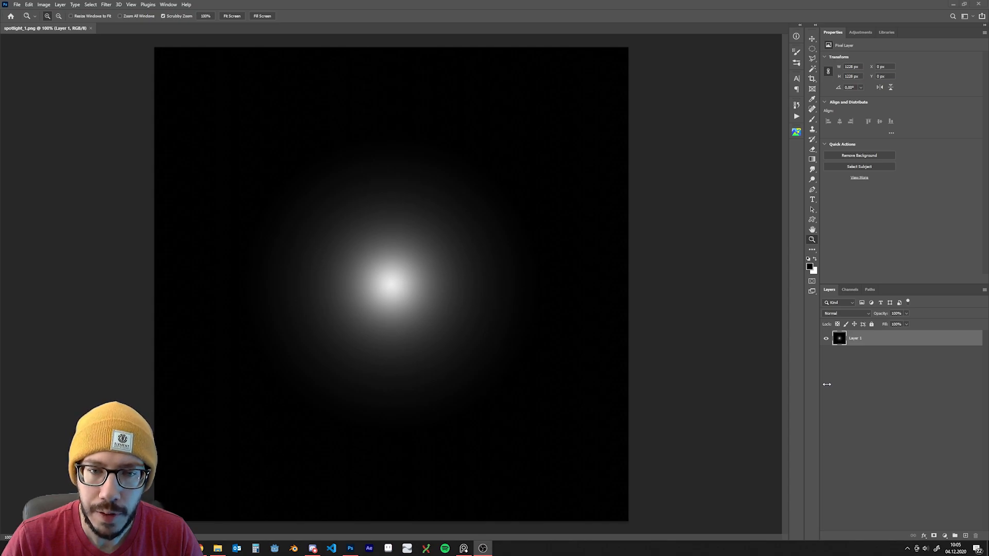
mouse_move(458, 333)
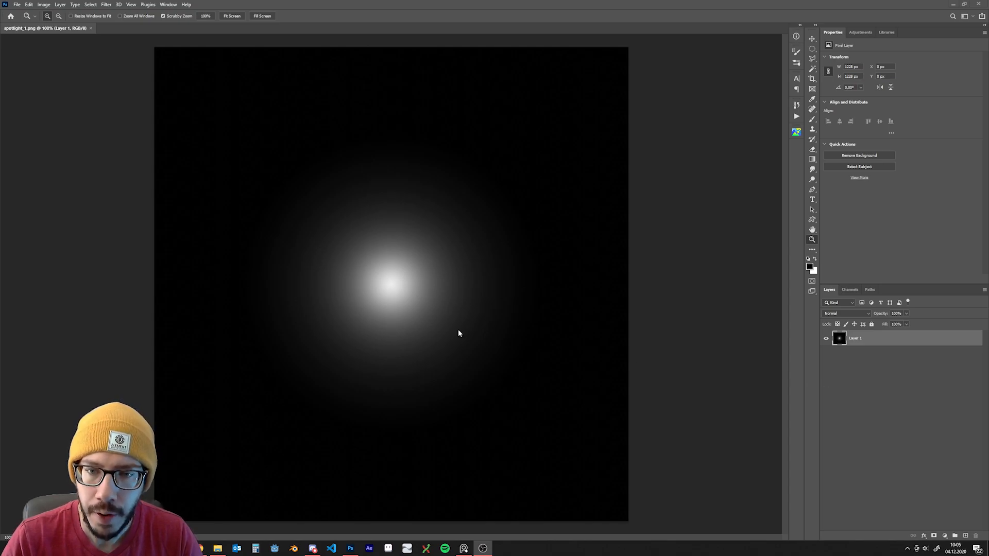
mouse_move(480, 357)
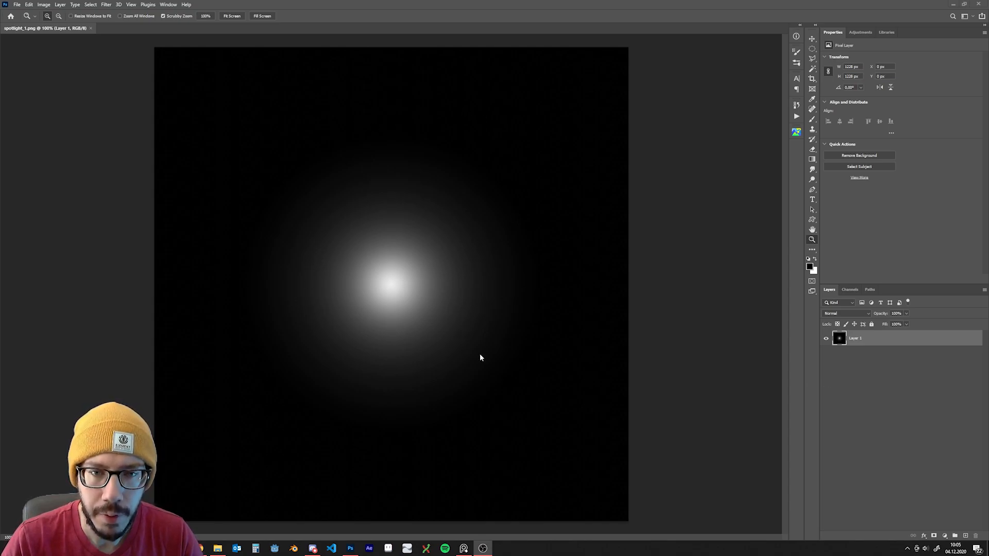
mouse_move(743, 379)
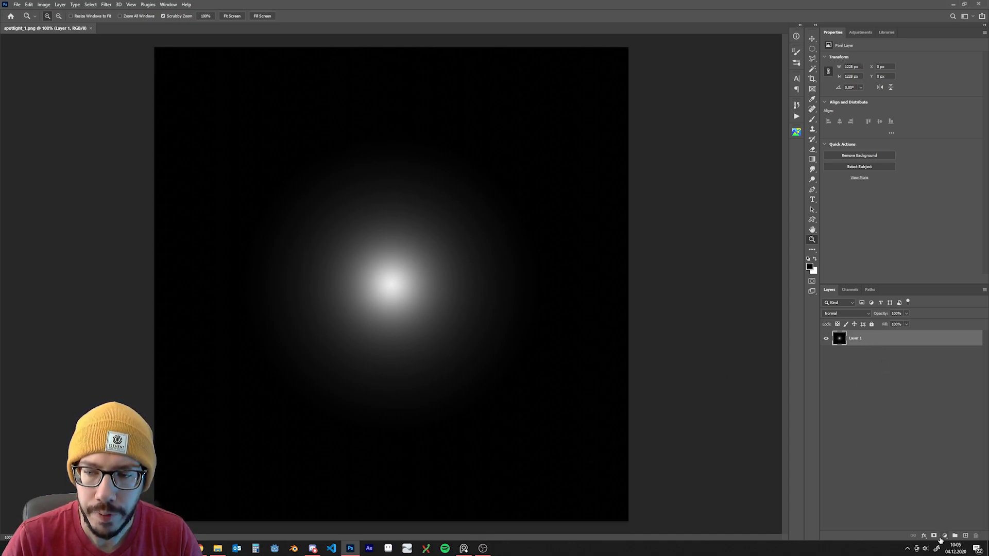
Add a Levels adjustment layer to the spotlight glow and crop it to a square.
left_click(944, 535)
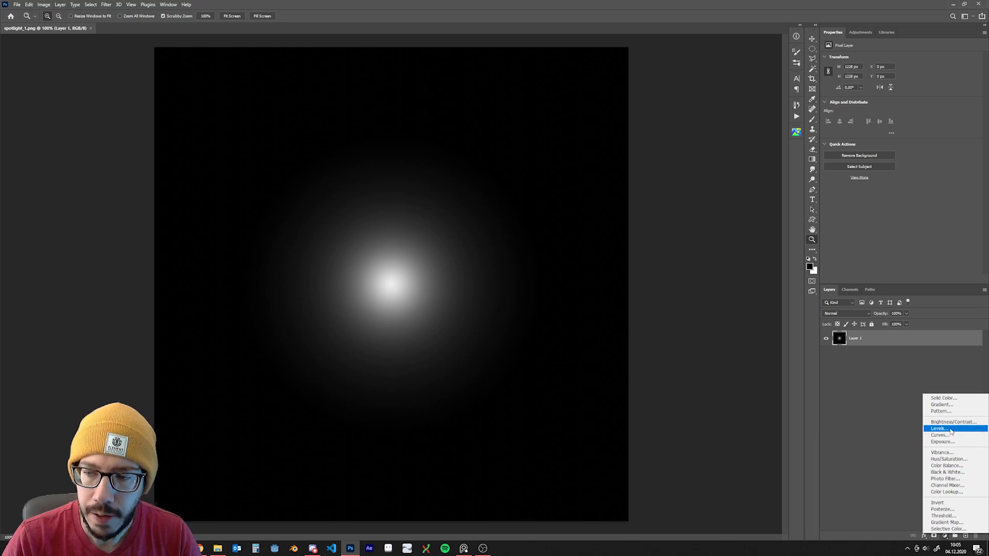
left_click(939, 429)
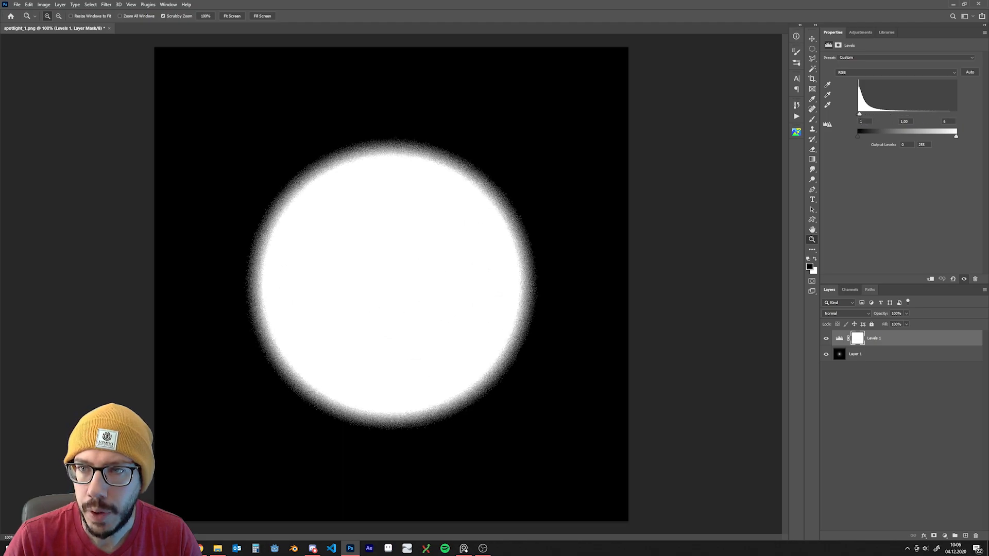
left_click(812, 78)
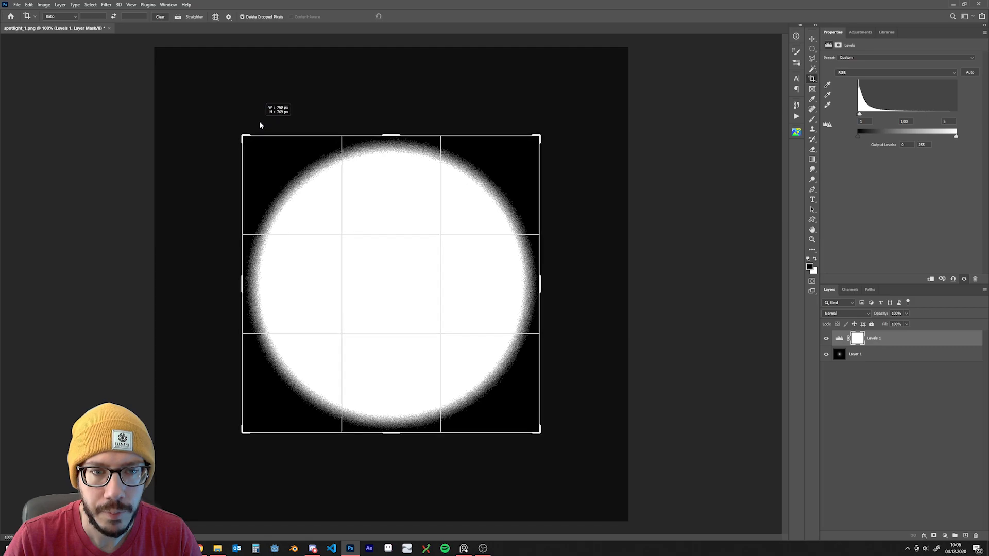
key("Return")
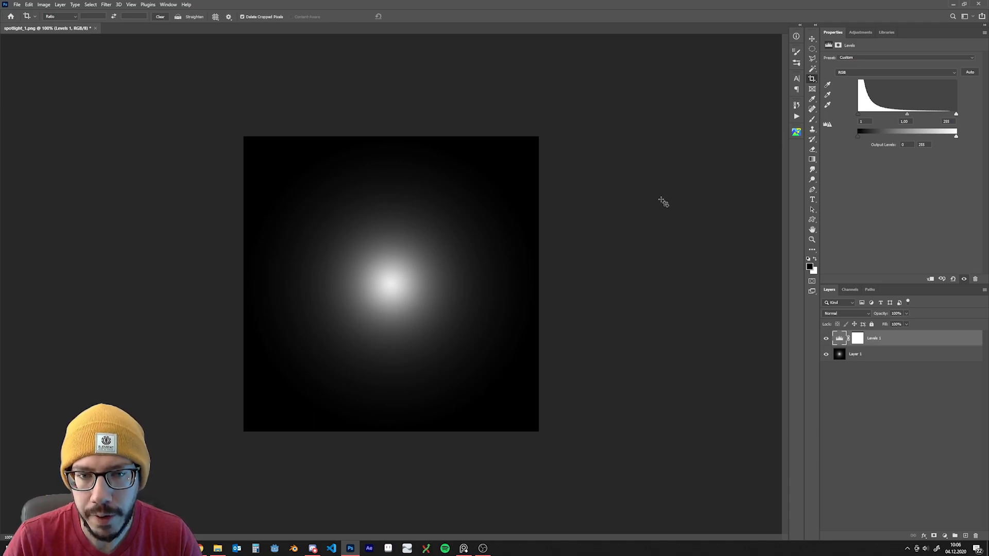
mouse_move(645, 199)
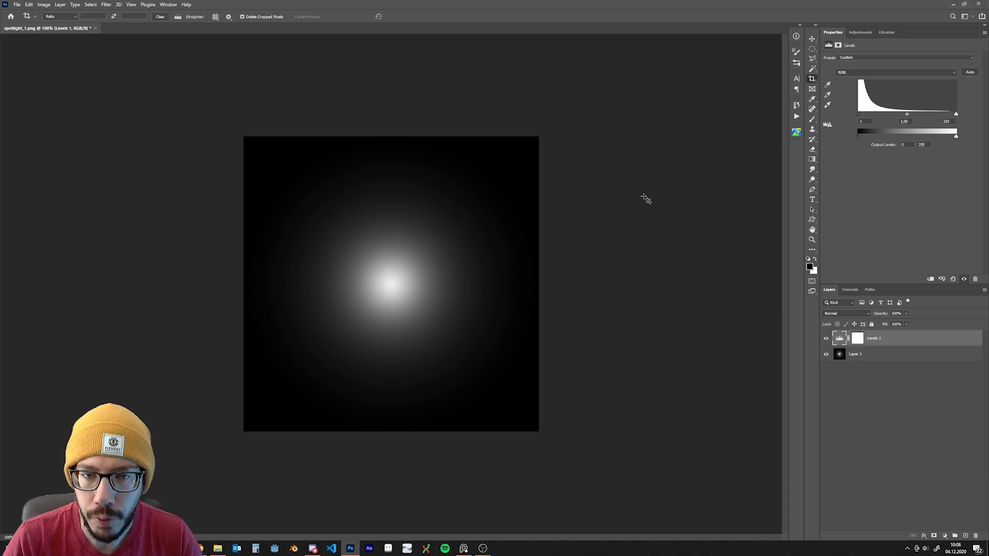
mouse_move(668, 199)
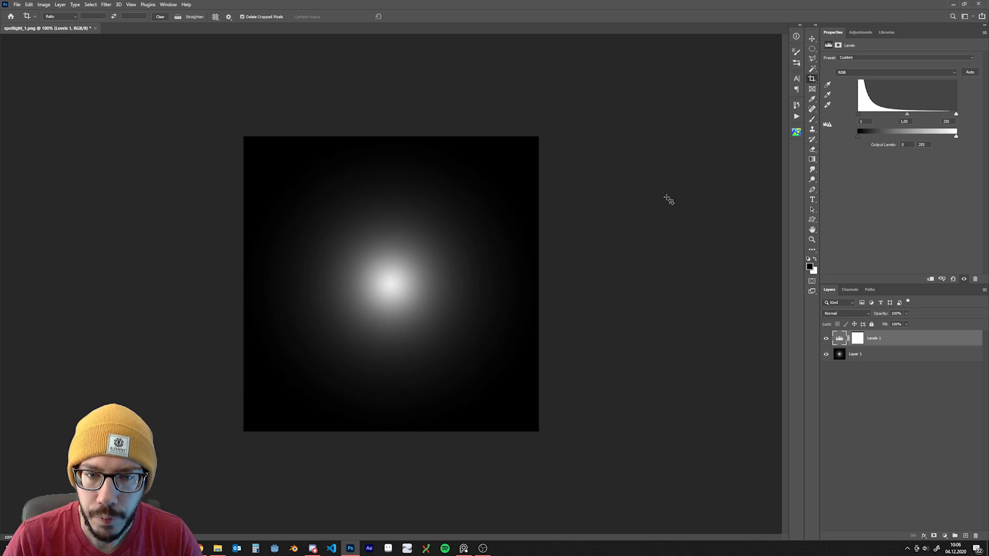
mouse_move(692, 196)
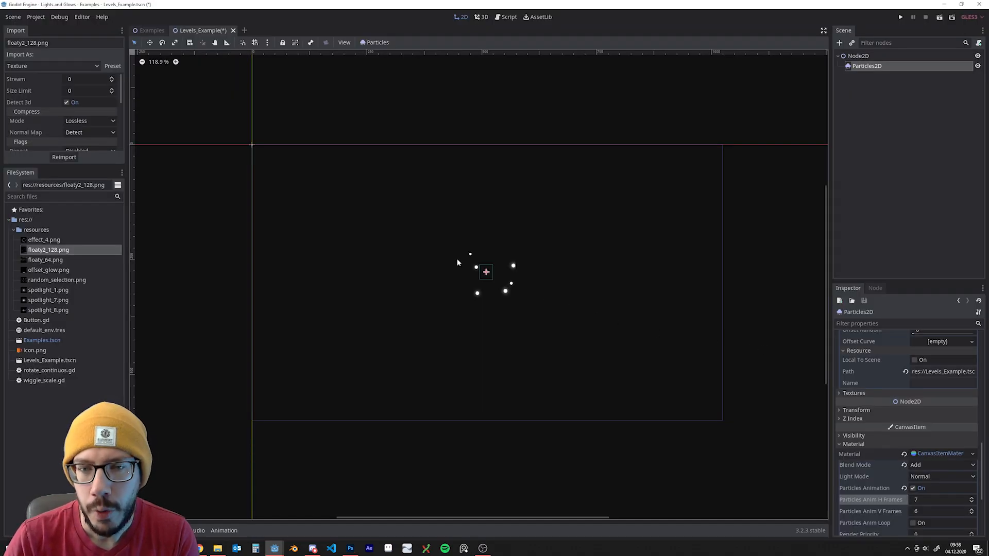
mouse_move(481, 309)
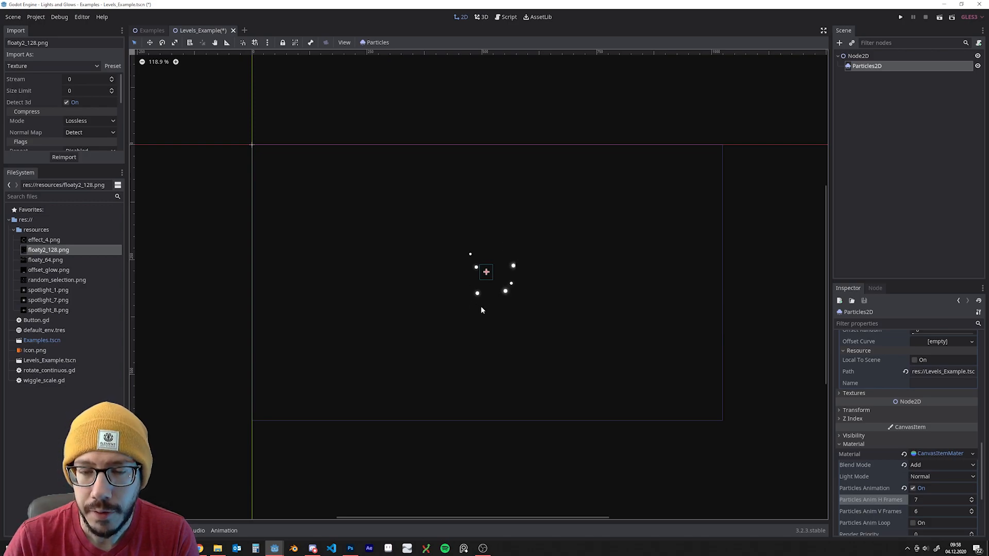
mouse_move(518, 258)
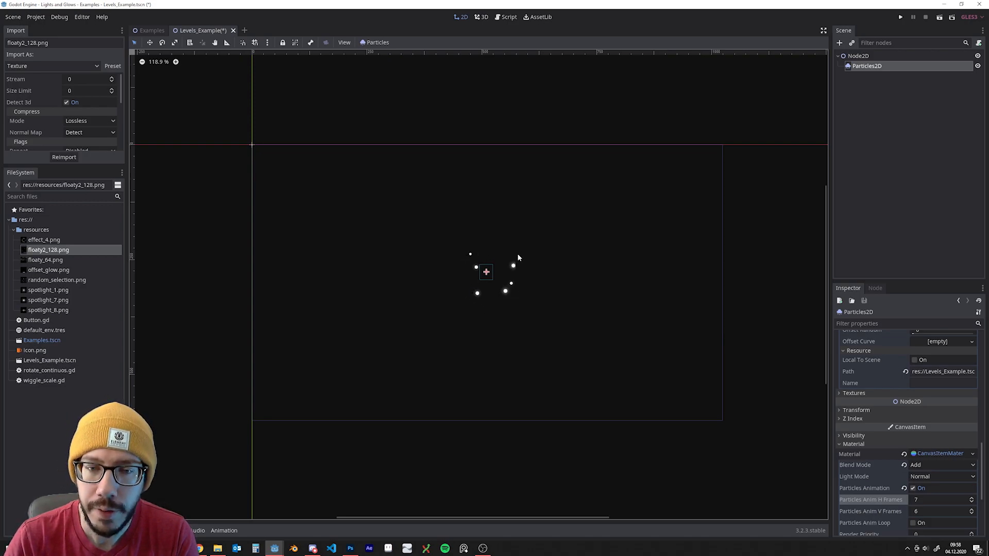
Set the Particles2D animation speed, run the scene, and maximize the game window.
scroll("down", 3)
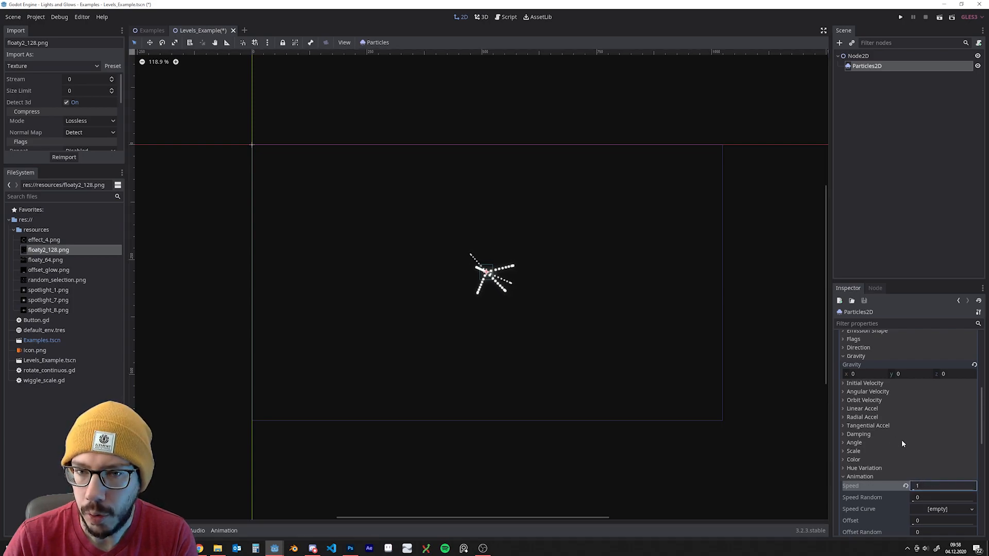
left_click(854, 442)
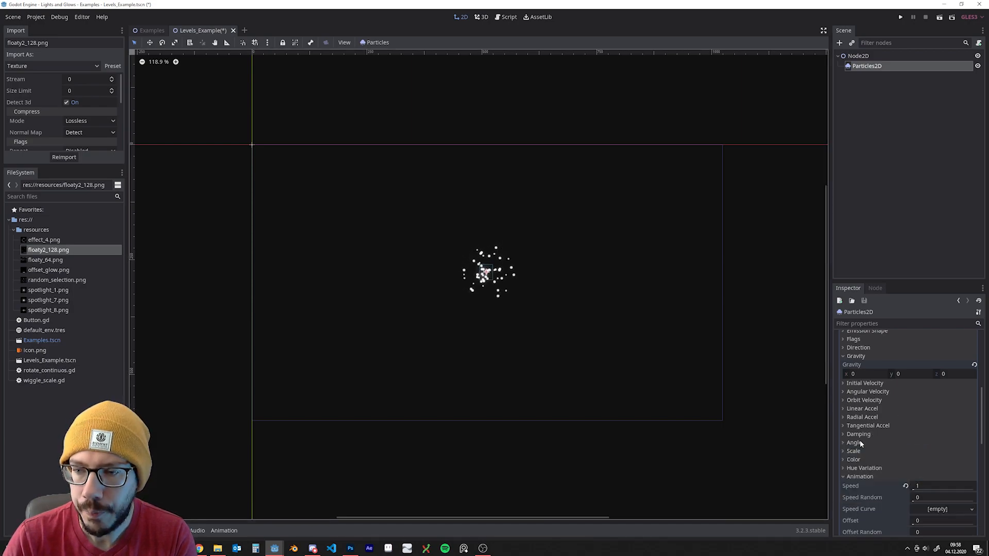
left_click(900, 17)
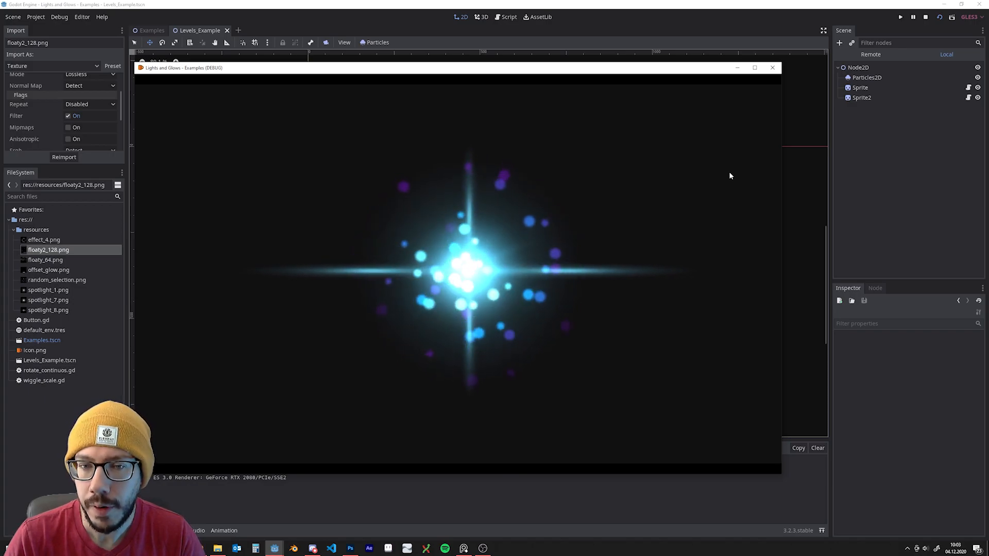
left_click(754, 68)
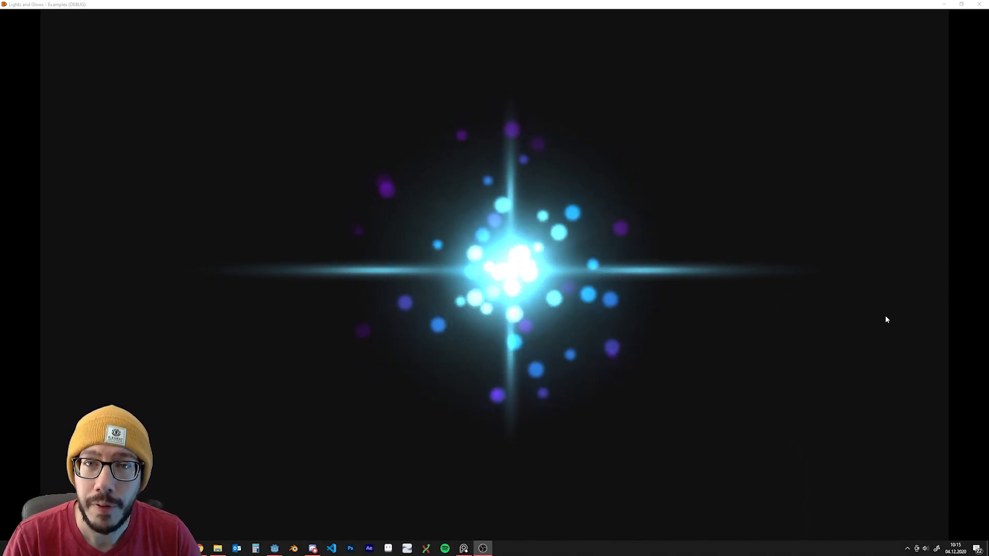